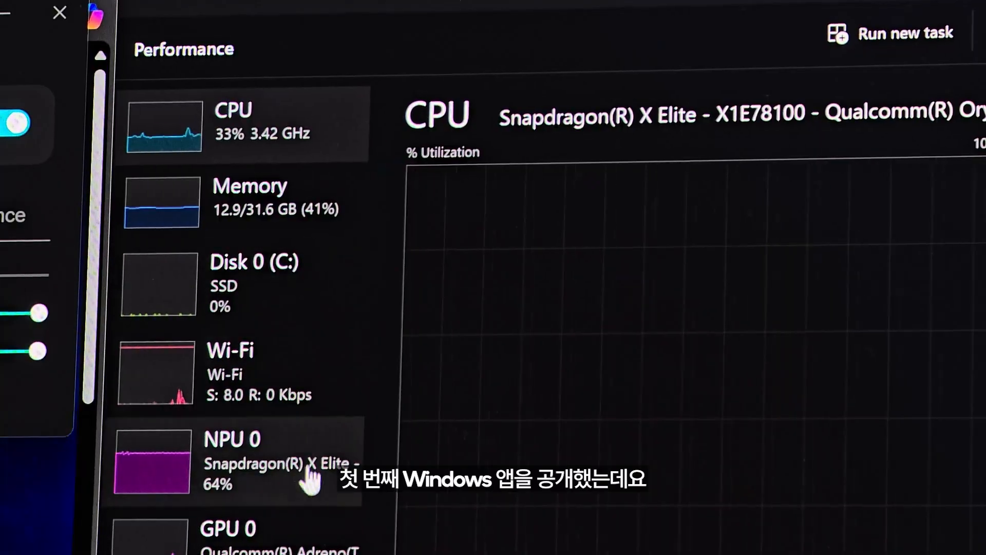
Select NPU 0 in the Performance list to show its load graph at about 64%.
left_click(252, 460)
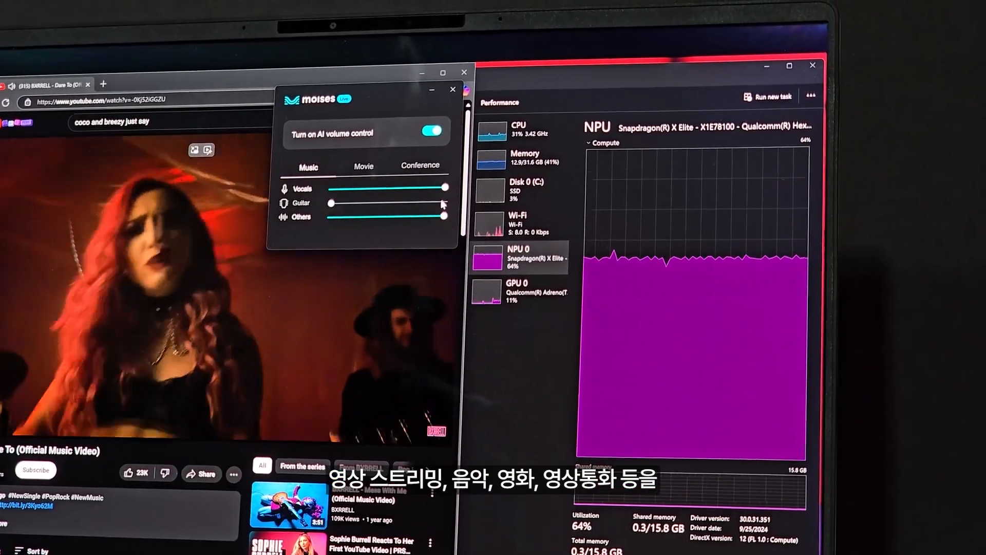
Raise the Guitar slider back to full volume alongside the full-volume vocals.
left_click_drag(330, 203, 442, 189)
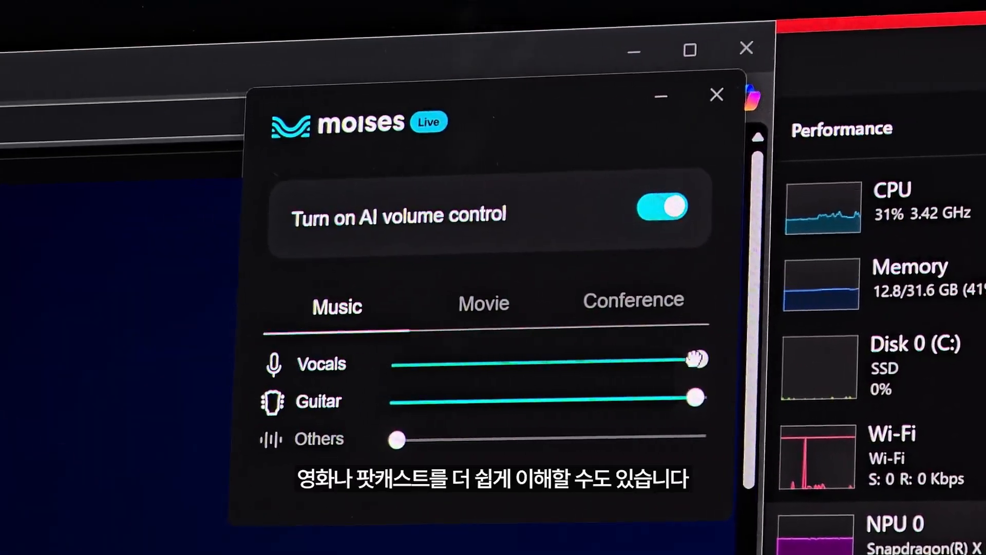
Lower the Vocals slider to about 75% while guitar remains at full.
left_click_drag(699, 358, 619, 361)
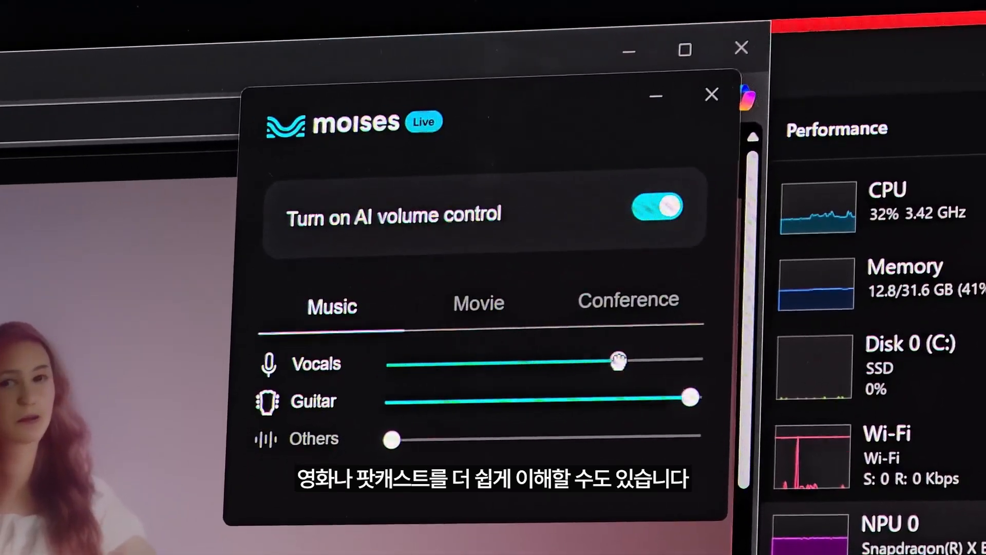